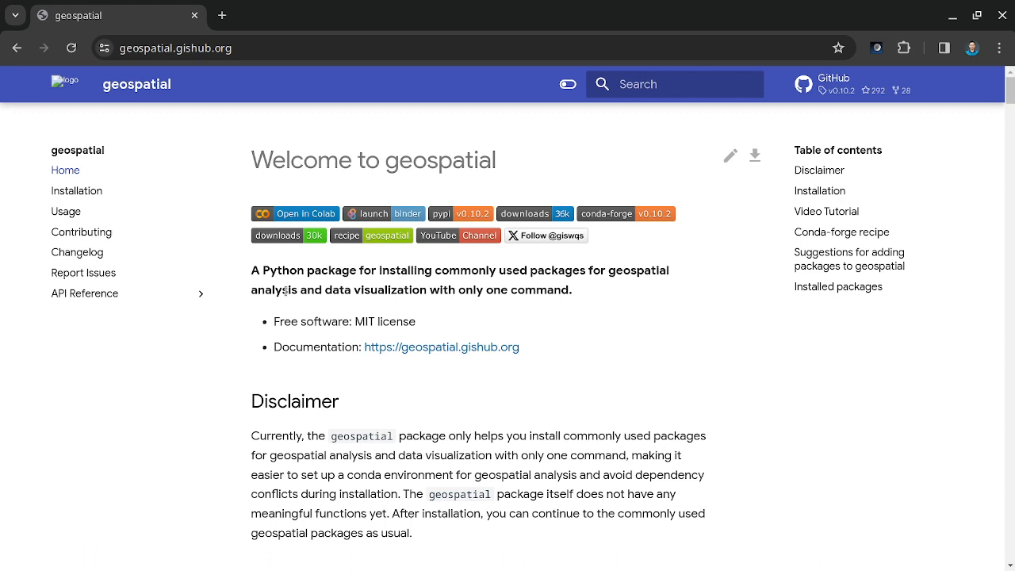
pyautogui.moveTo(100, 105)
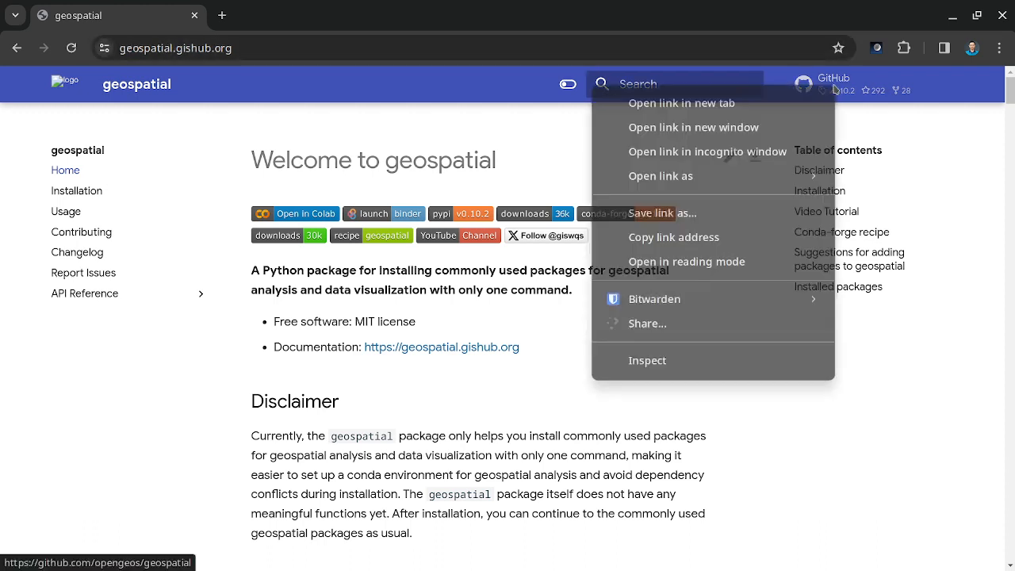
# - Open the opengeos/geospatial repo in a new tab and read its 88-line requirements.txt
pyautogui.click(681, 103)
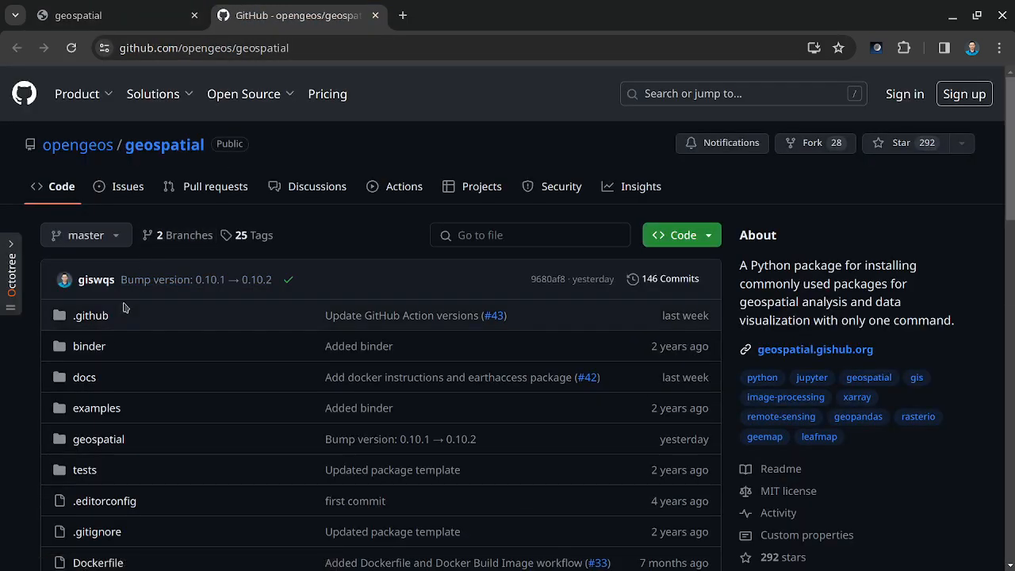
pyautogui.scroll(-3)
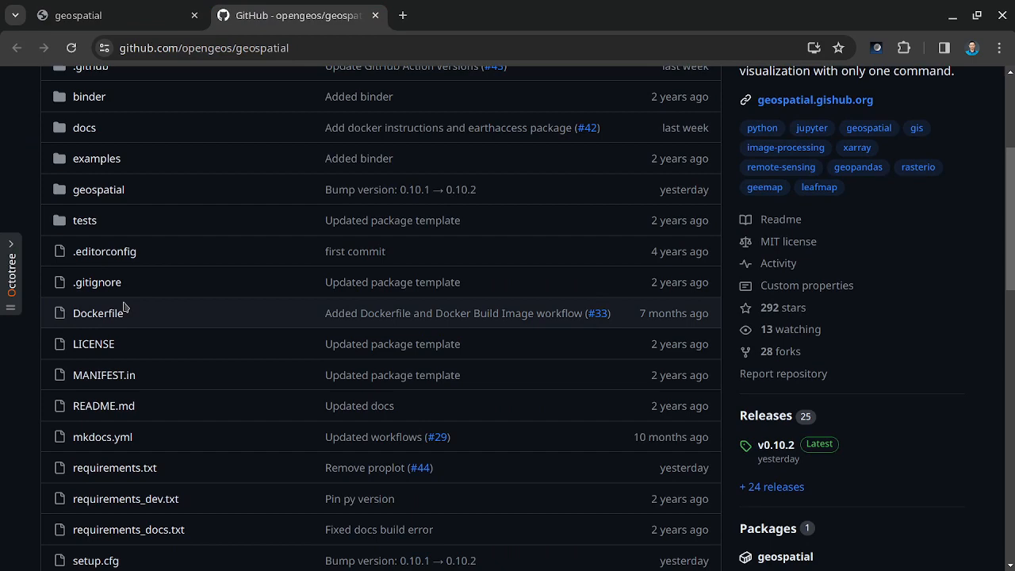
pyautogui.moveTo(154, 236)
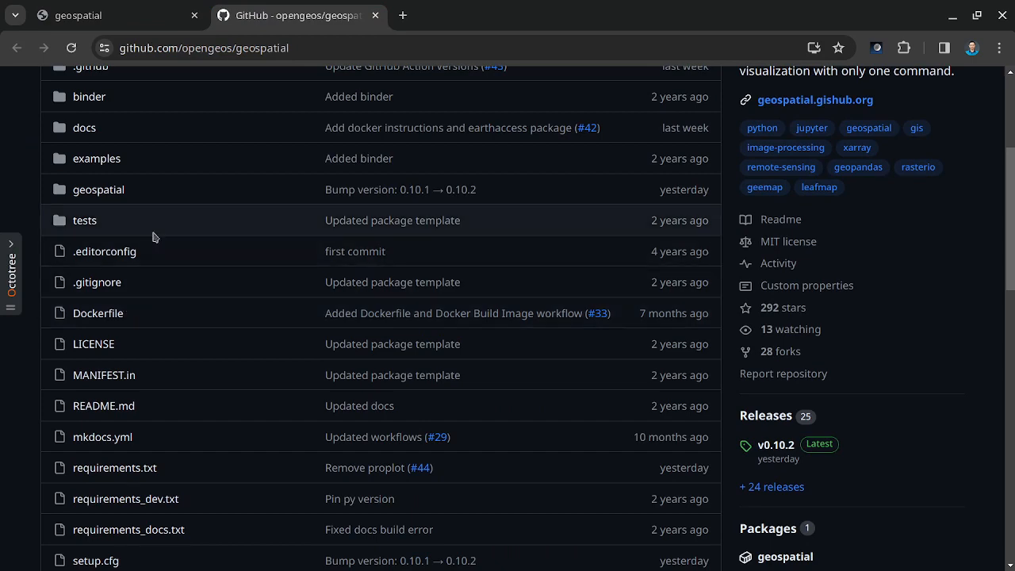
pyautogui.scroll(-3)
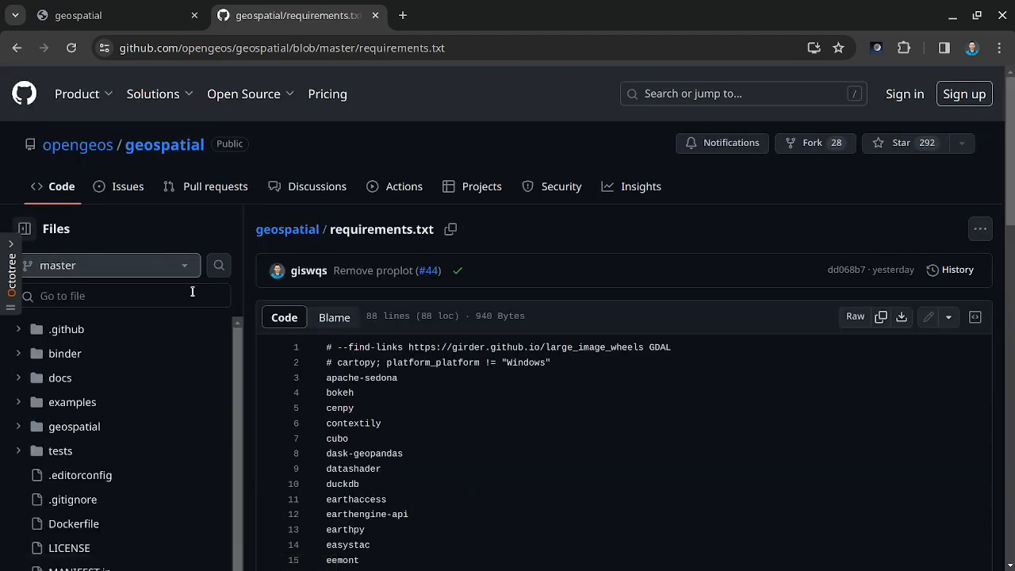
pyautogui.scroll(-3)
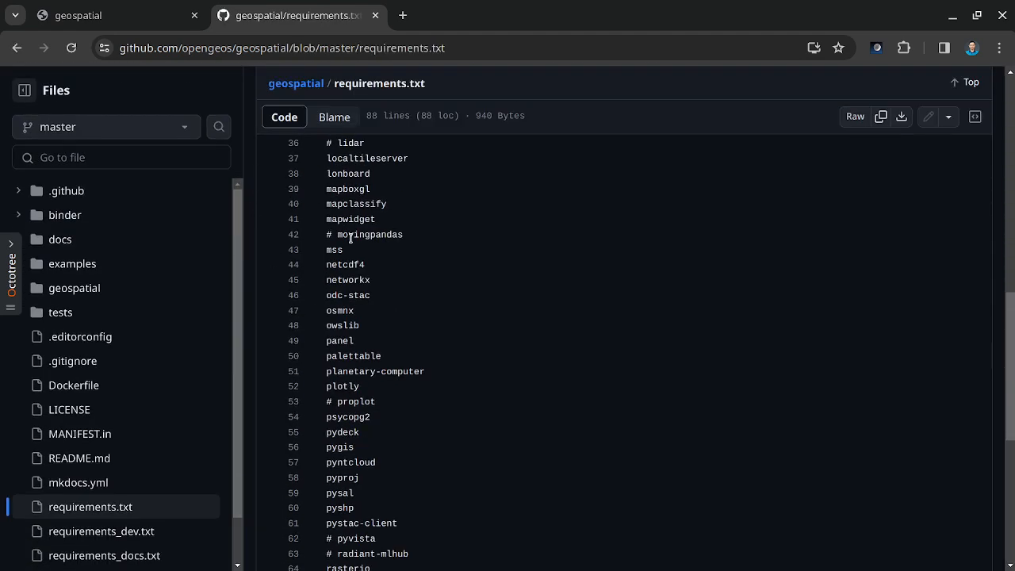
pyautogui.scroll(-3)
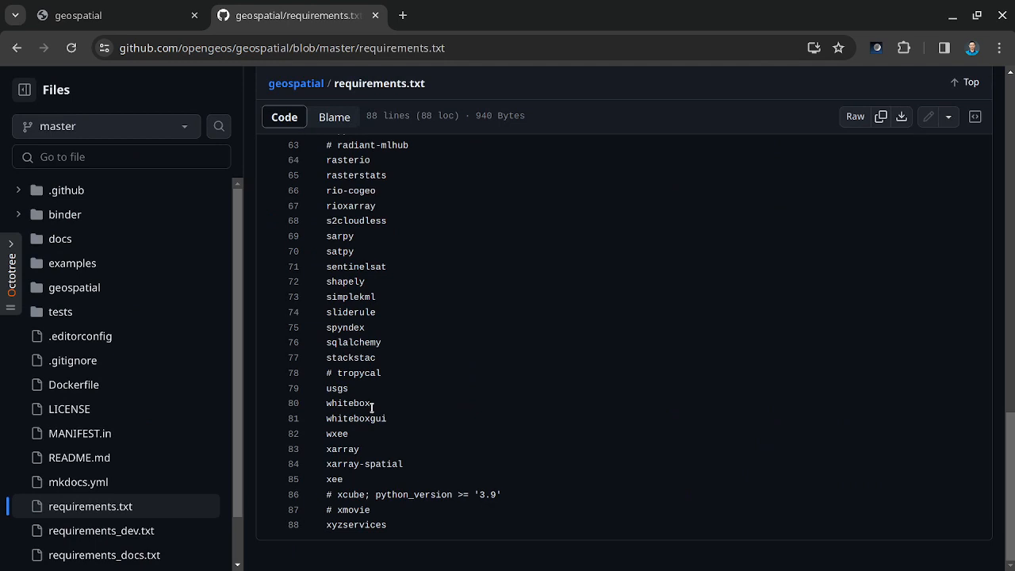
pyautogui.moveTo(342, 346)
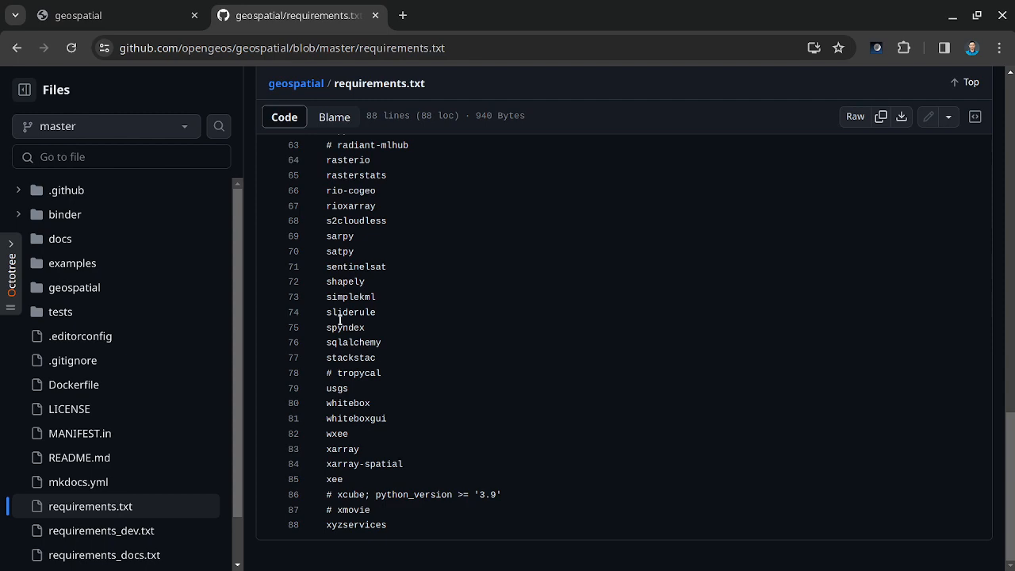
pyautogui.moveTo(356, 328)
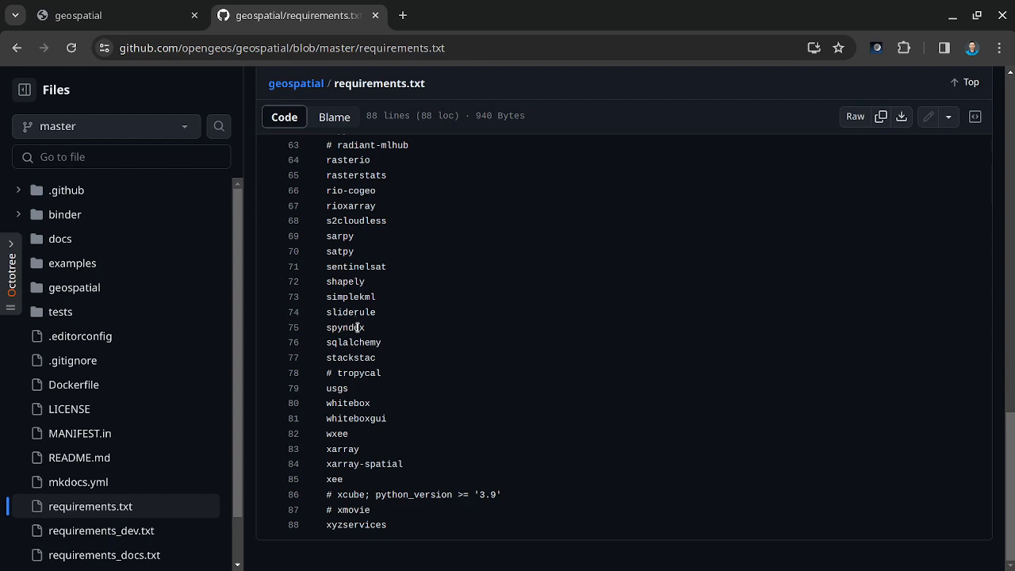
pyautogui.scroll(3)
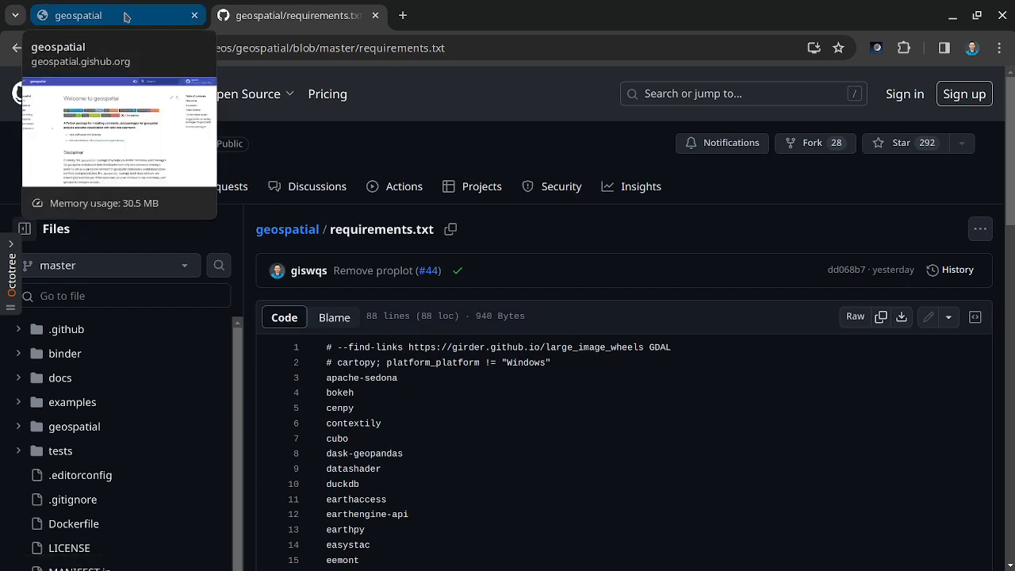
# - Leave the geospatial docs tab for an empty zsh prompt in Konsole
pyautogui.click(78, 15)
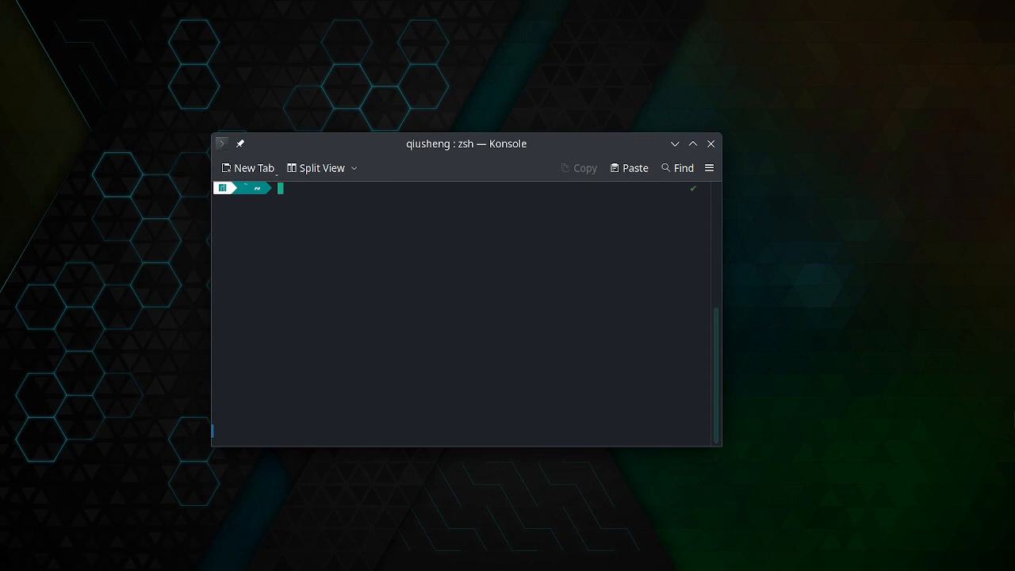
# - Create a conda environment 'test' with Python 3.11 and activate it
pyautogui.write('conreate')
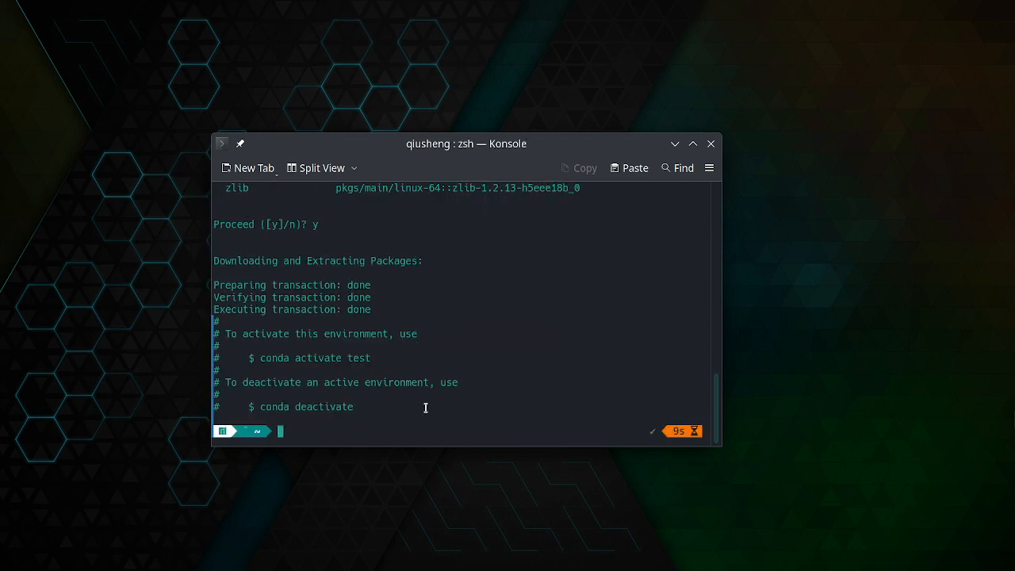
pyautogui.write('conda create -n test python=3.11')
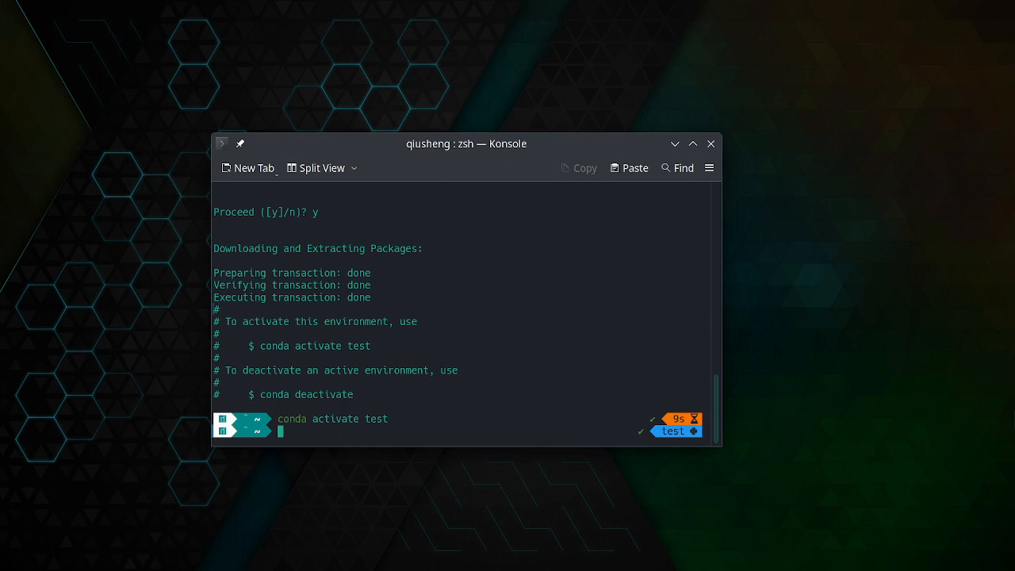
# - Activate 'test' and start installing mamba from conda-forge, repositioning the terminal window
pyautogui.write('conda activate test')
pyautogui.write('conda install -c conda-forge mamba')
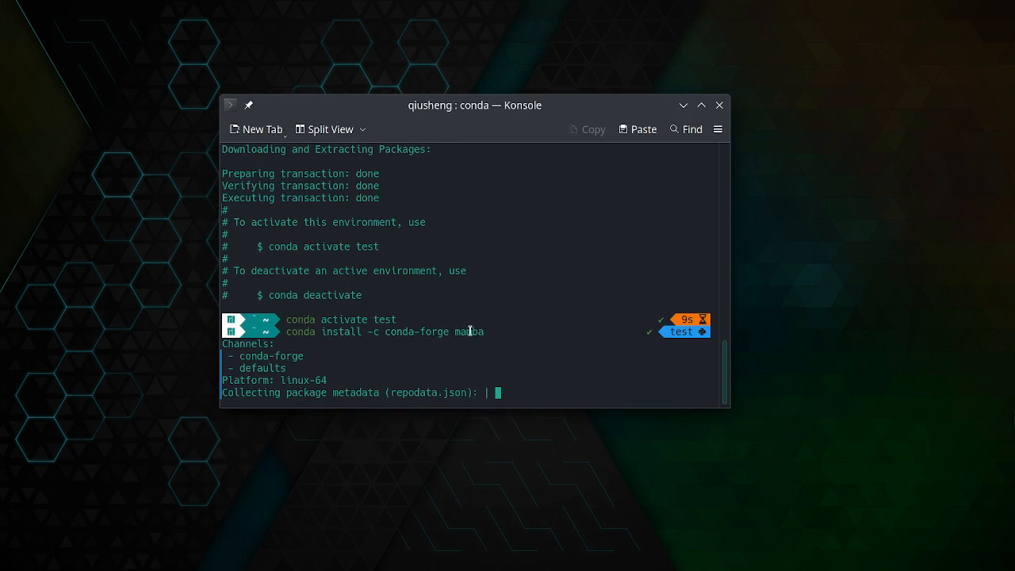
pyautogui.moveTo(464, 335)
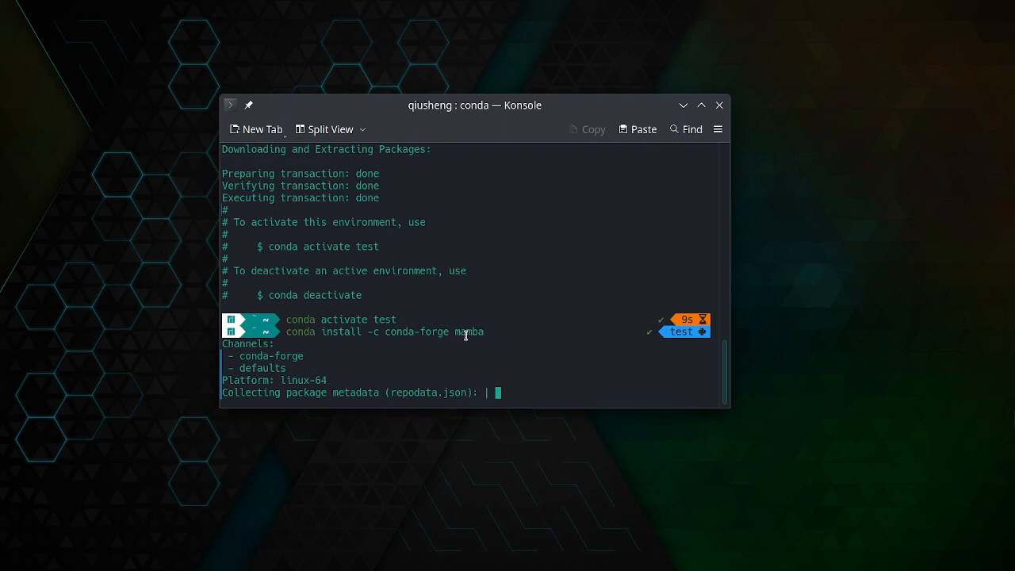
pyautogui.moveTo(456, 117)
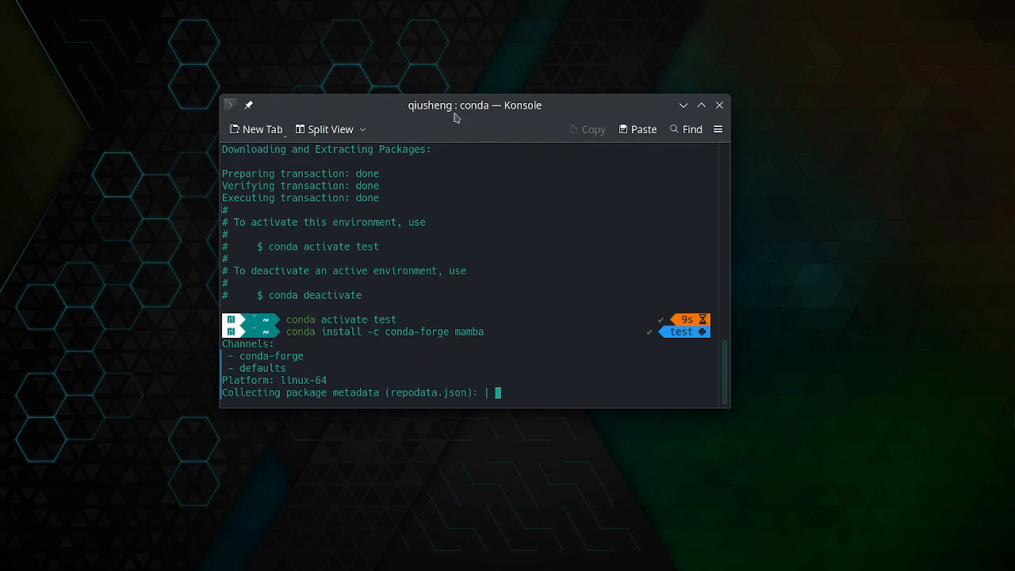
pyautogui.moveTo(476, 105); pyautogui.dragTo(490, 93)
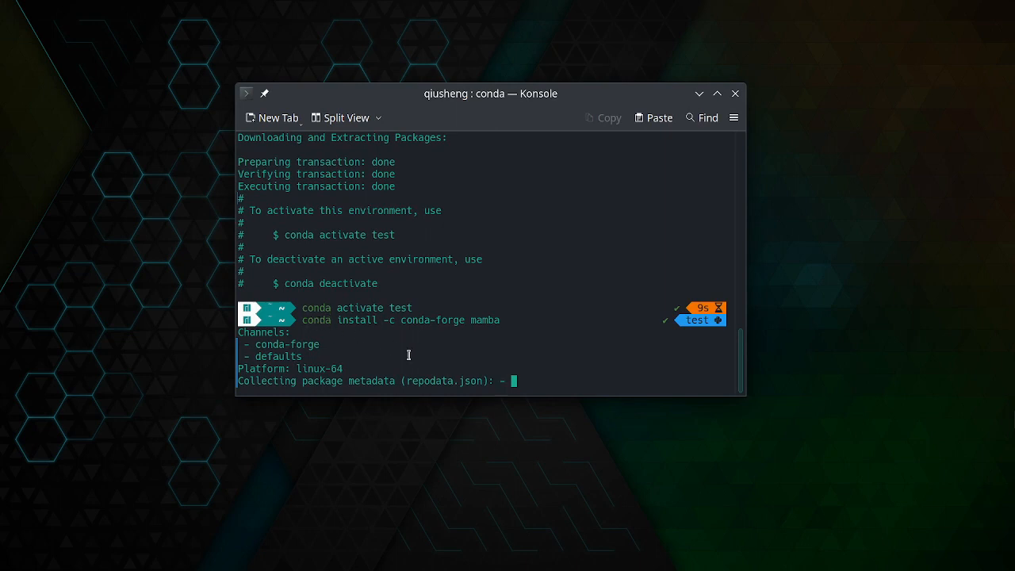
pyautogui.moveTo(503, 381)
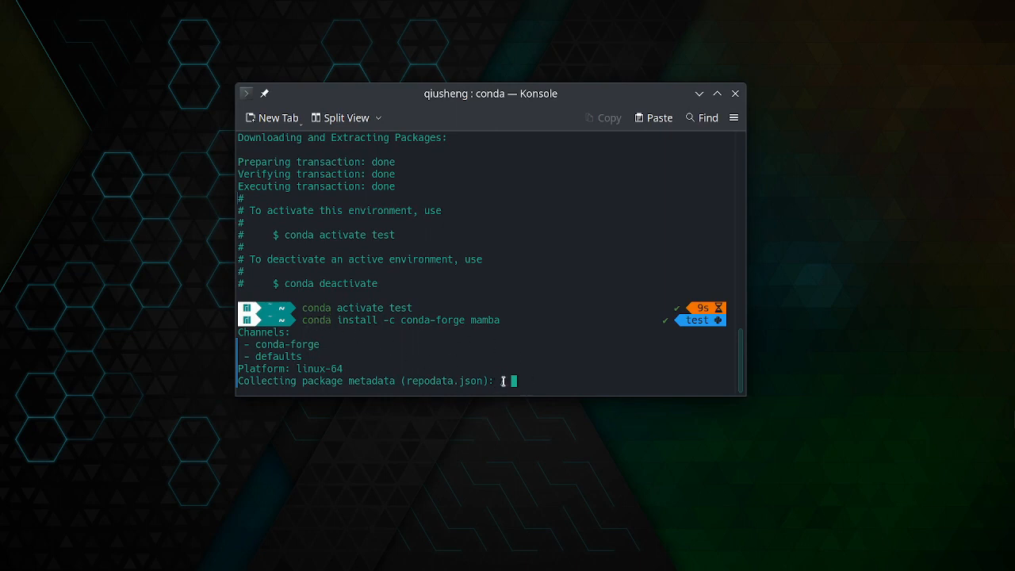
pyautogui.moveTo(500, 388)
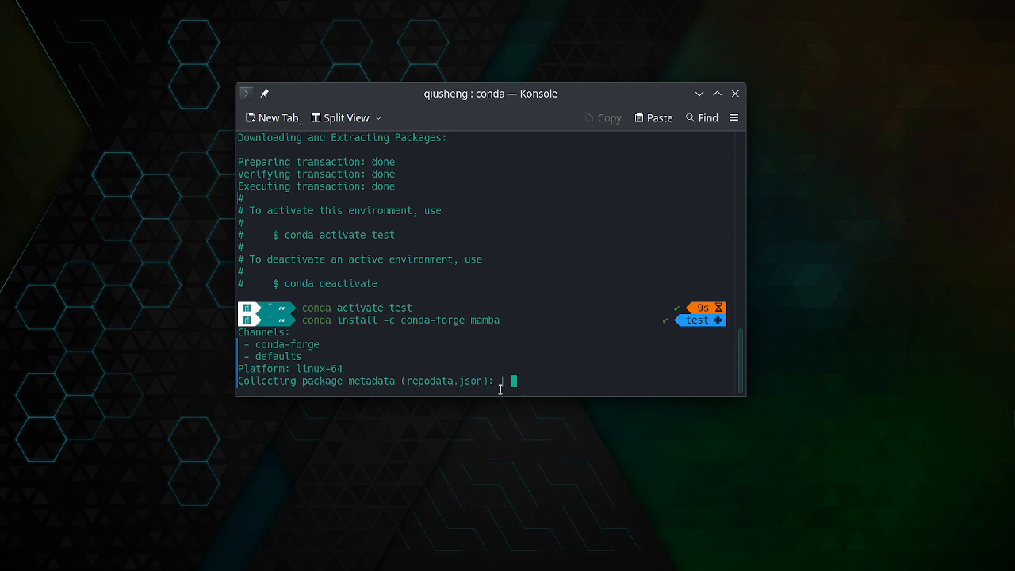
pyautogui.moveTo(506, 410)
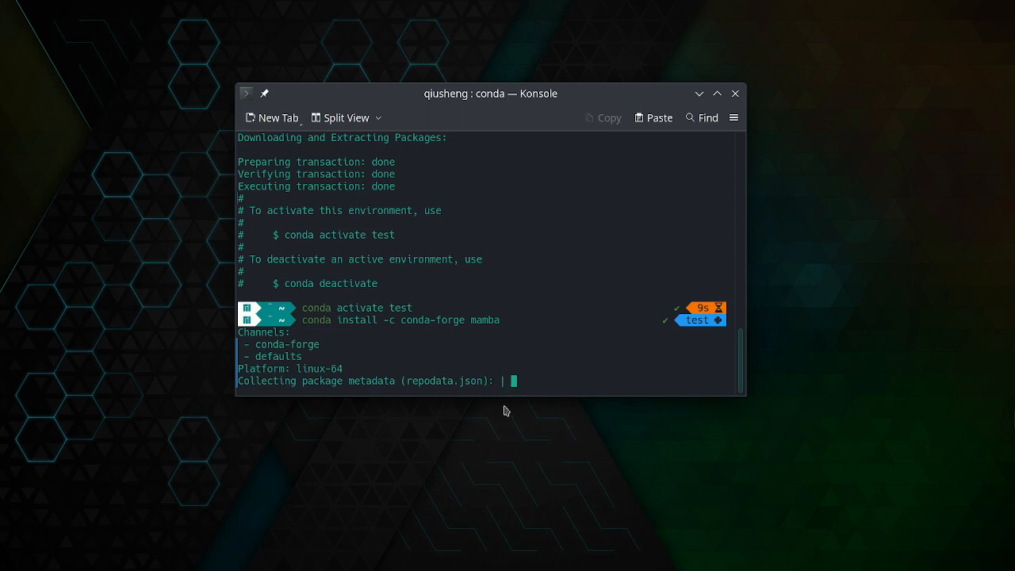
pyautogui.moveTo(506, 366)
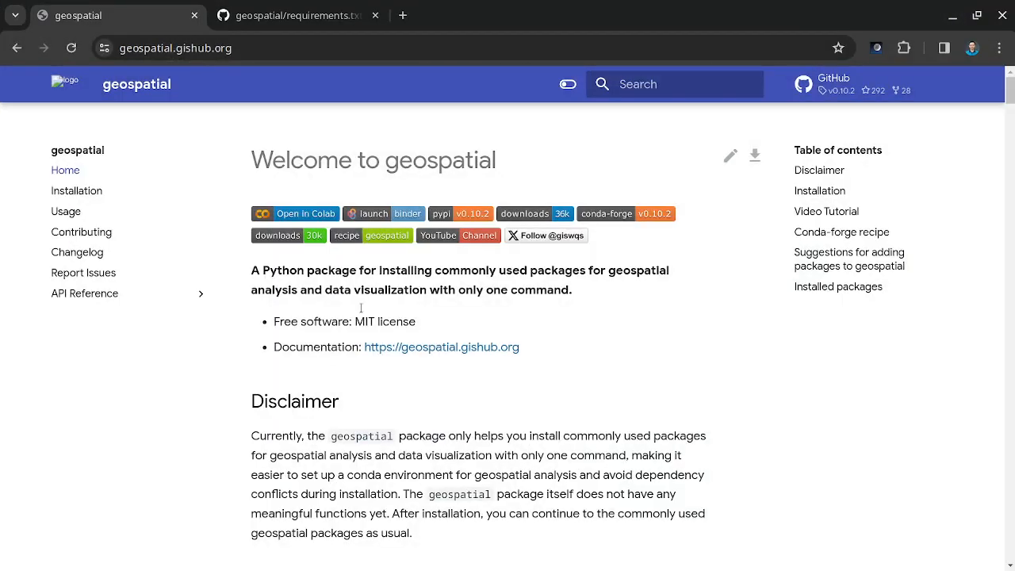
# - Return to Konsole and clear the screen with 'test' still active
pyautogui.click(818, 170)
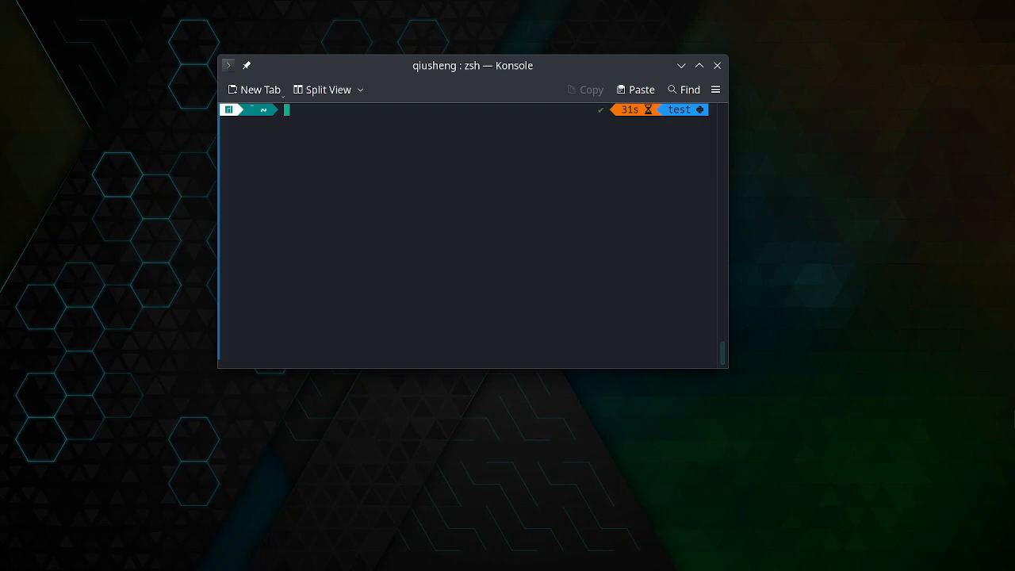
# - Run 'mamba install -c conda-forge geospatial' and select the libmamba cache warning lines
pyautogui.write('mamba install -c conda-forge geospatial')
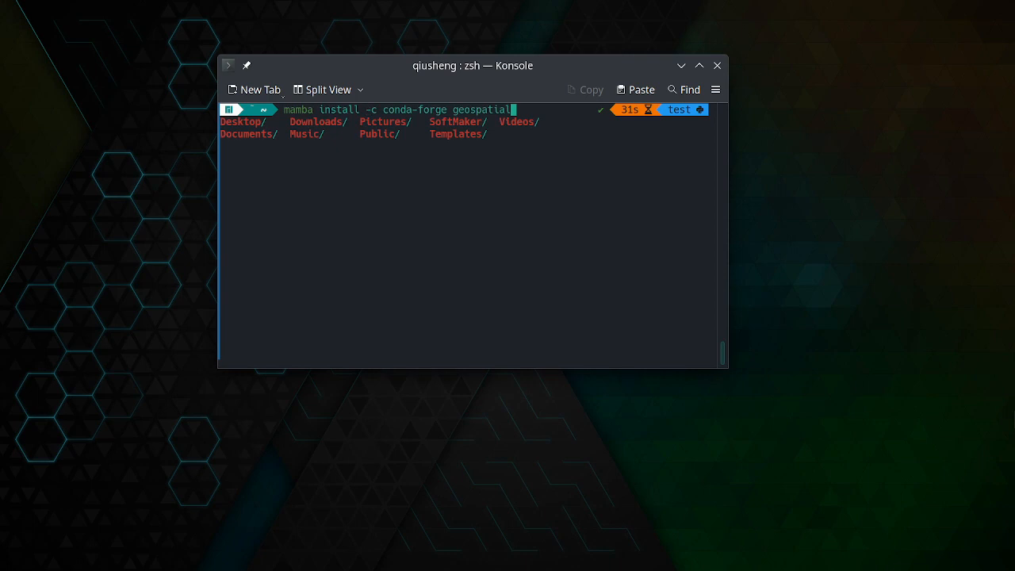
pyautogui.press('Return')
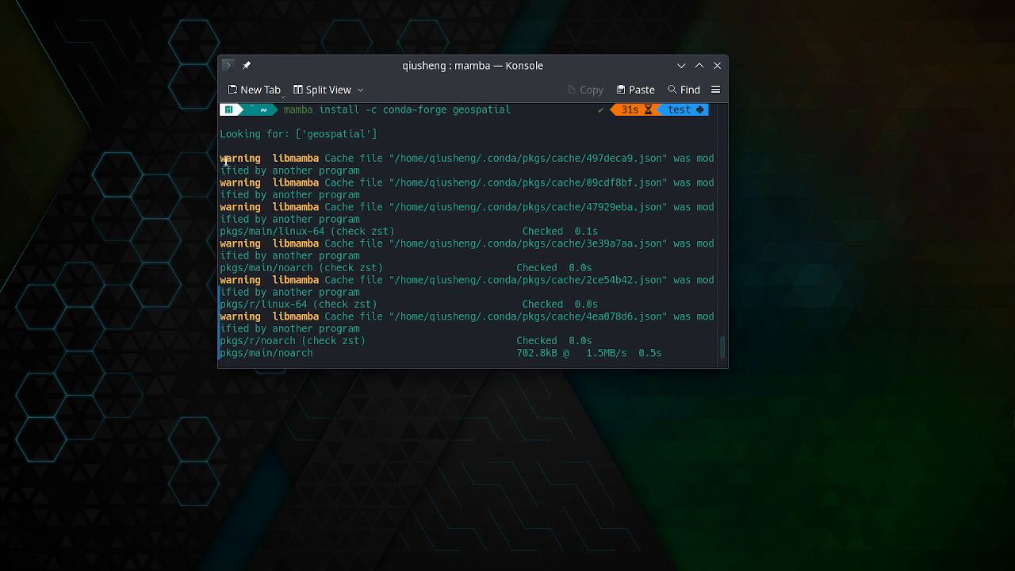
pyautogui.moveTo(227, 165); pyautogui.dragTo(679, 328)
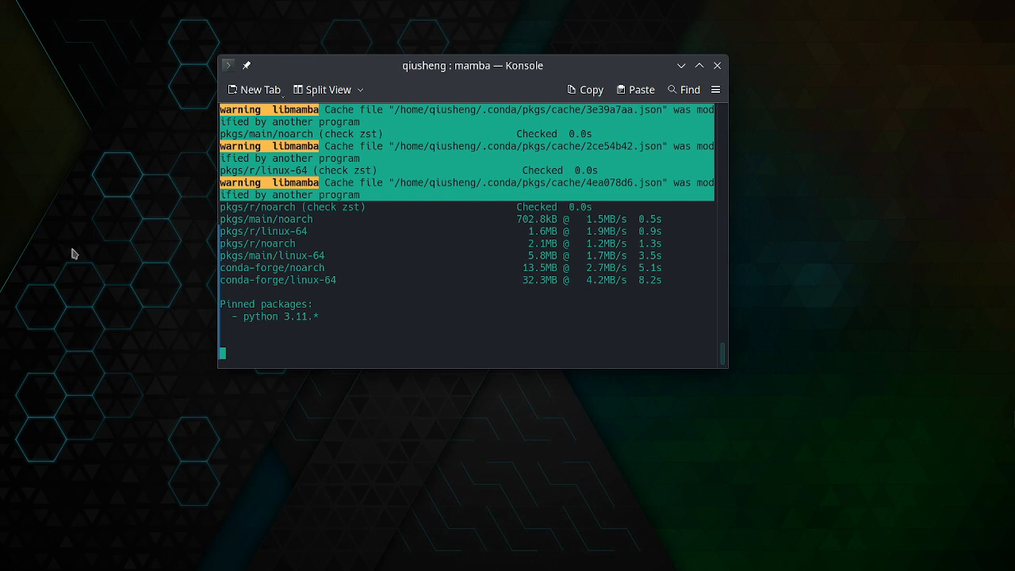
pyautogui.moveTo(326, 304)
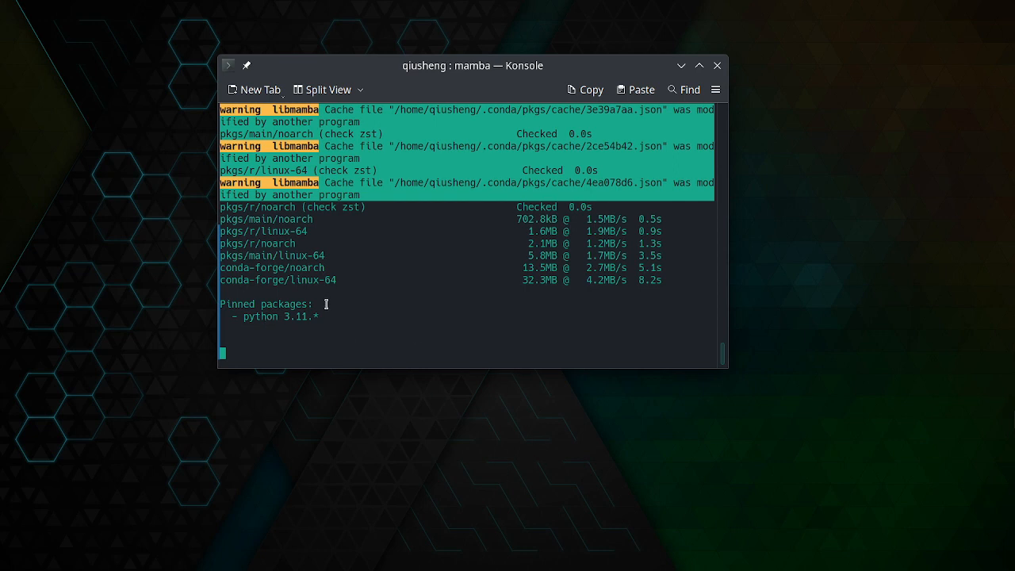
pyautogui.moveTo(332, 320)
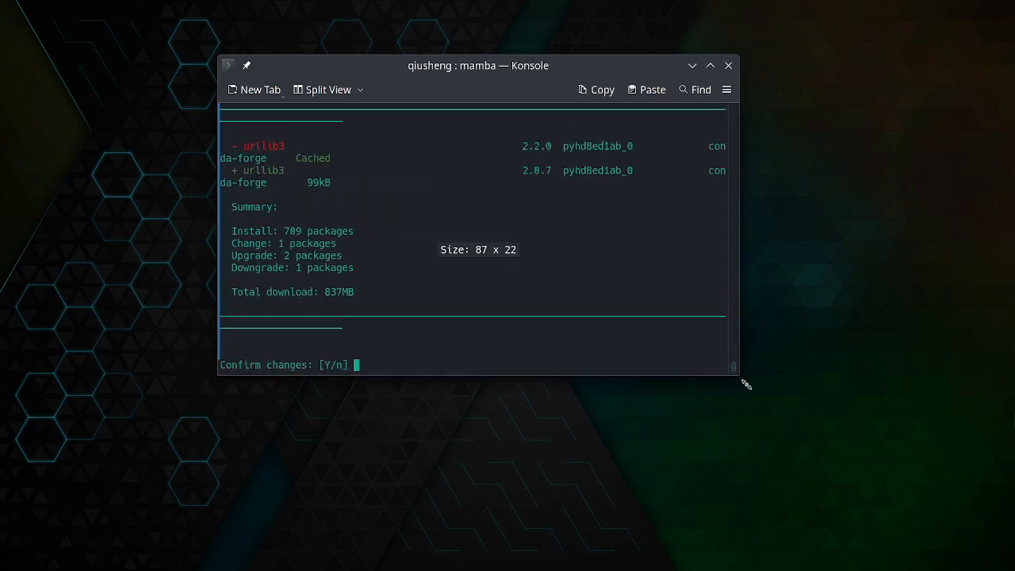
# - Enlarge the terminal and review the 709-package, 837MB install plan
pyautogui.moveTo(745, 383); pyautogui.dragTo(785, 378)
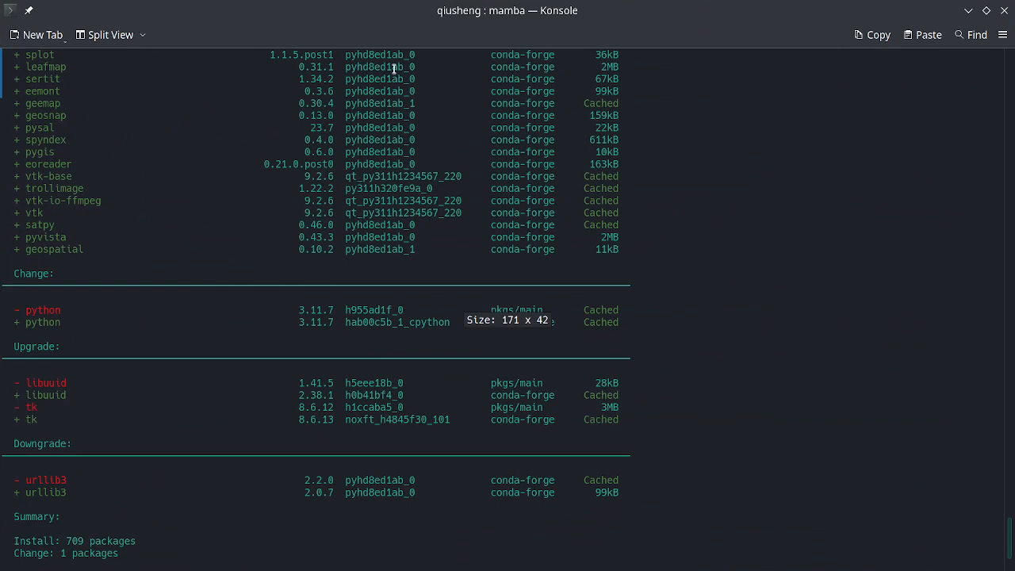
pyautogui.scroll(-3)
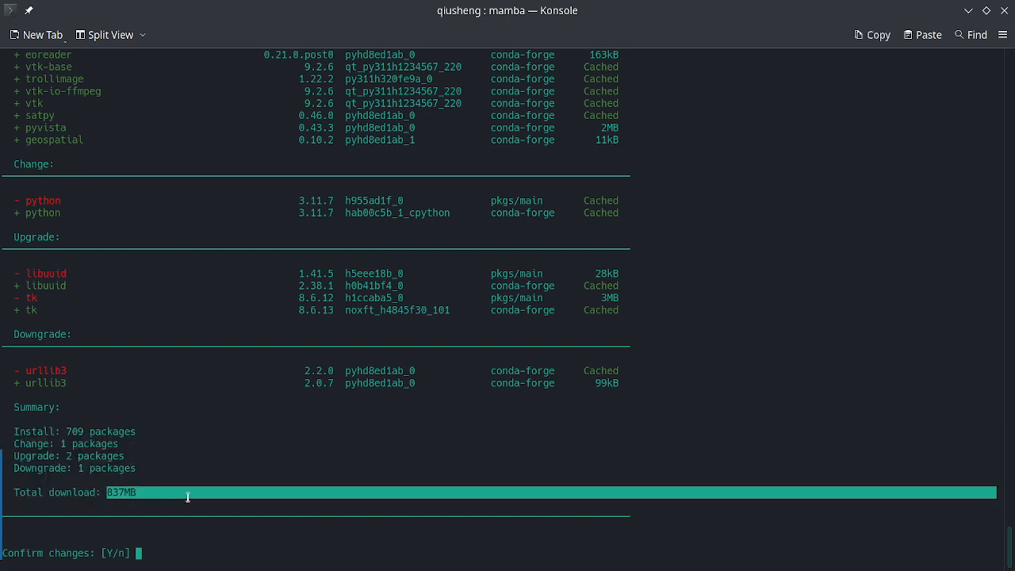
pyautogui.scroll(-3)
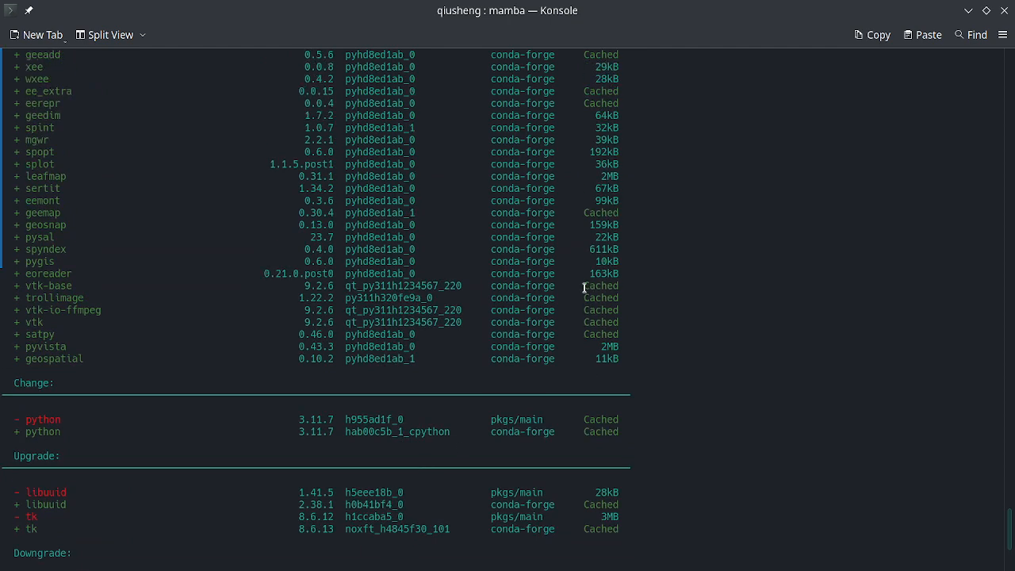
pyautogui.doubleClick(600, 286)
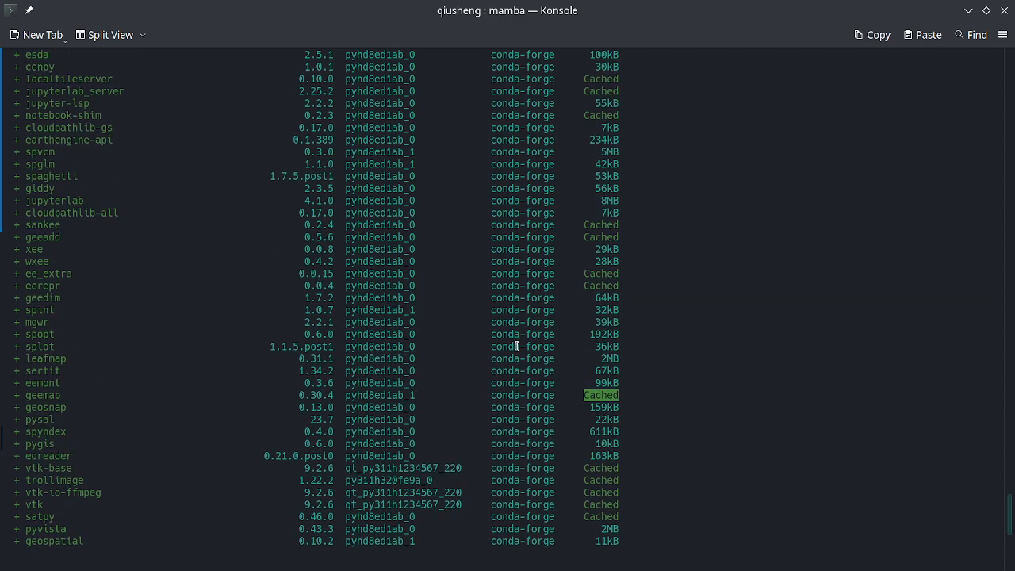
pyautogui.scroll(-3)
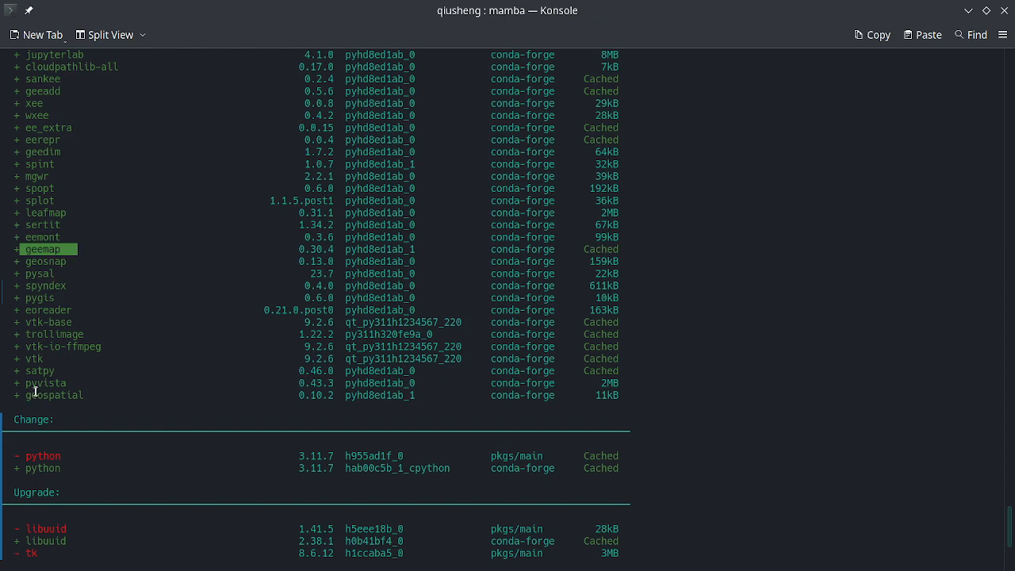
pyautogui.scroll(-3)
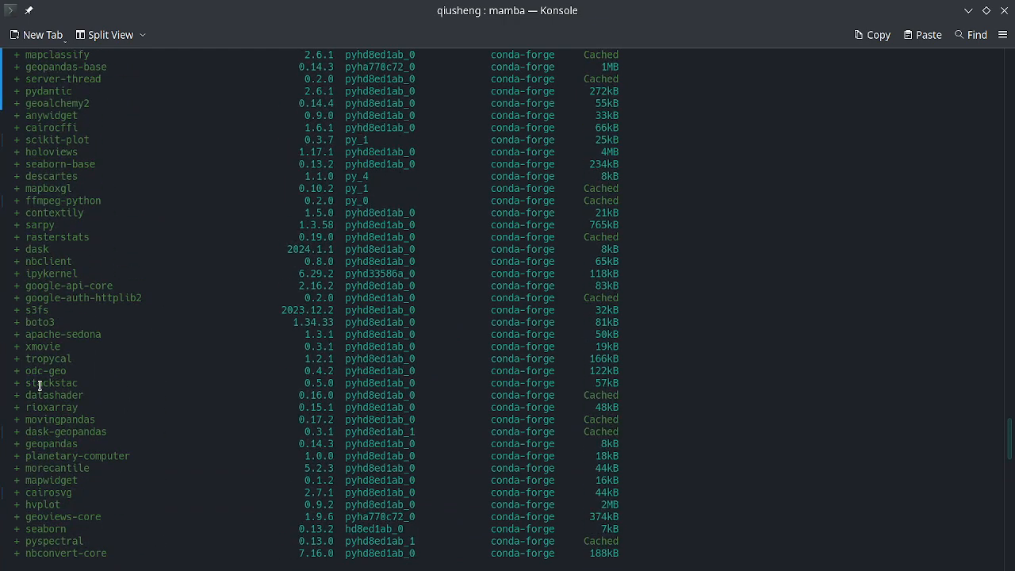
pyautogui.scroll(-3)
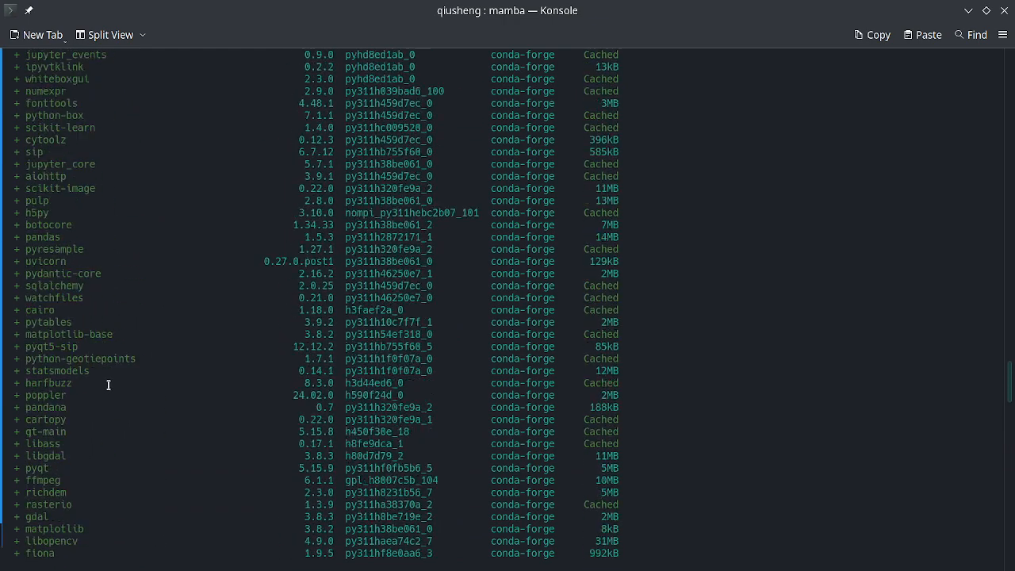
pyautogui.scroll(3)
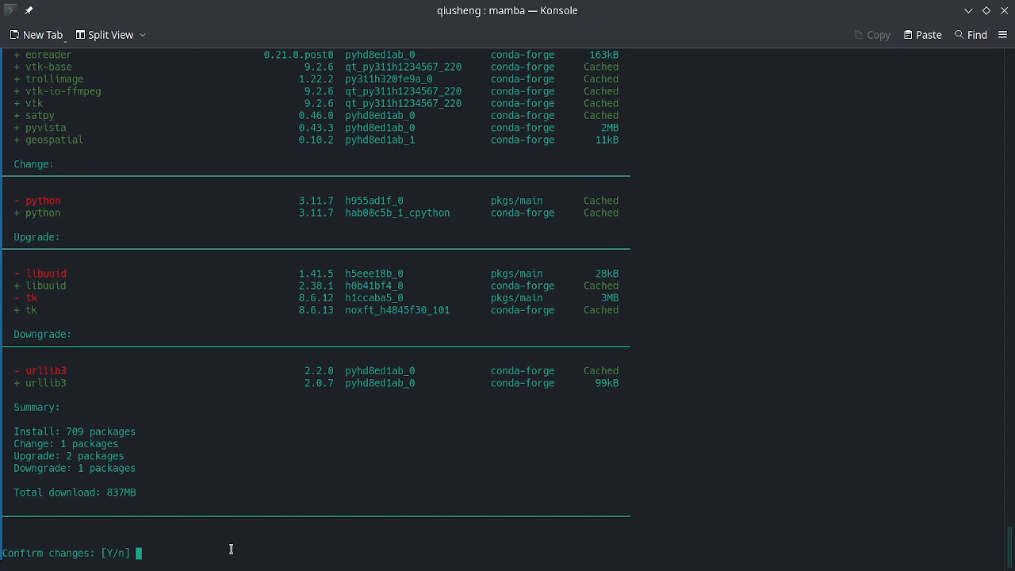
pyautogui.write('y')
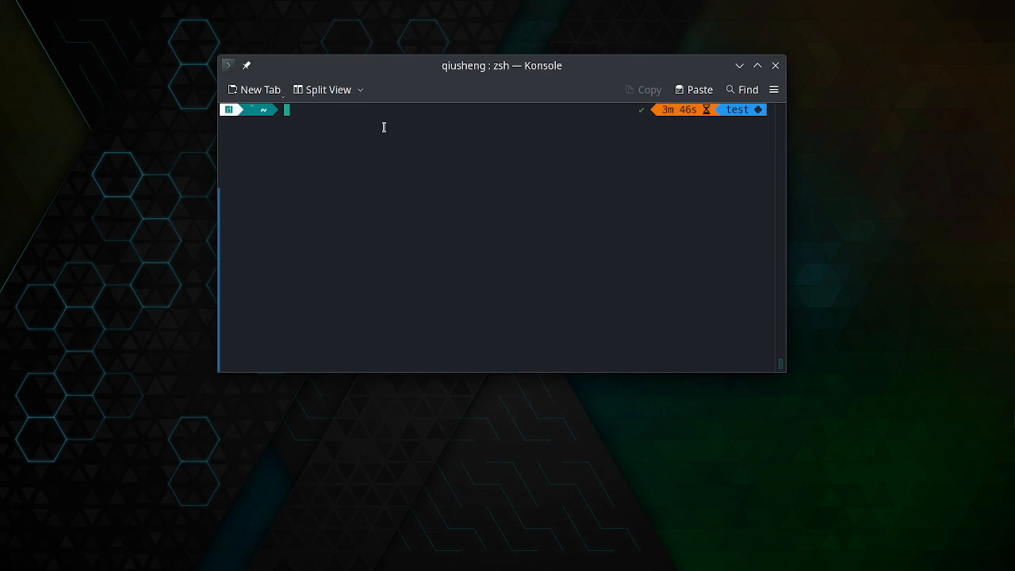
pyautogui.moveTo(384, 141)
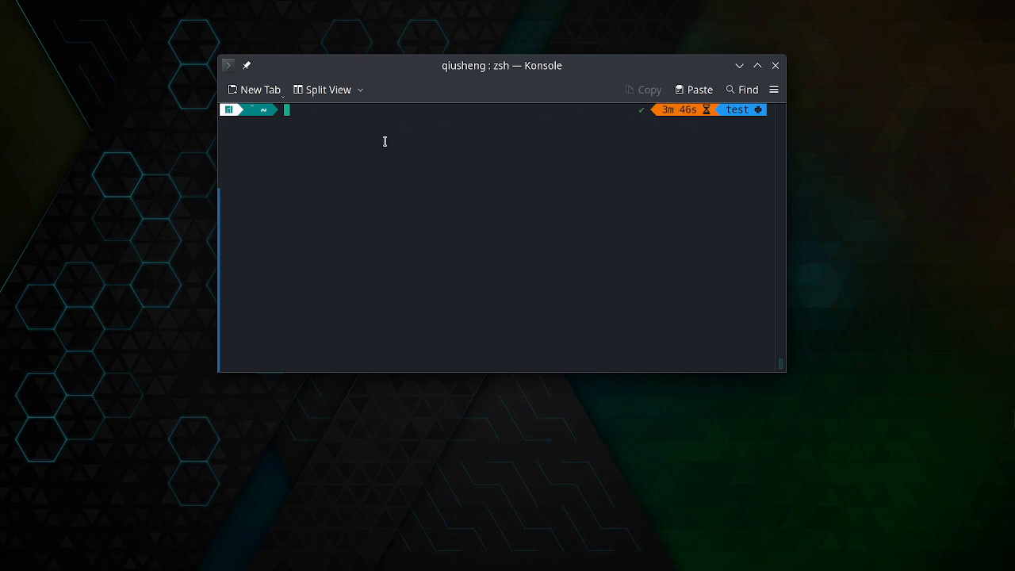
# - Start Python and import leafmap, geemap, geopandas and rasterio, fixing a typo
pyautogui.write('python build-locally.py')
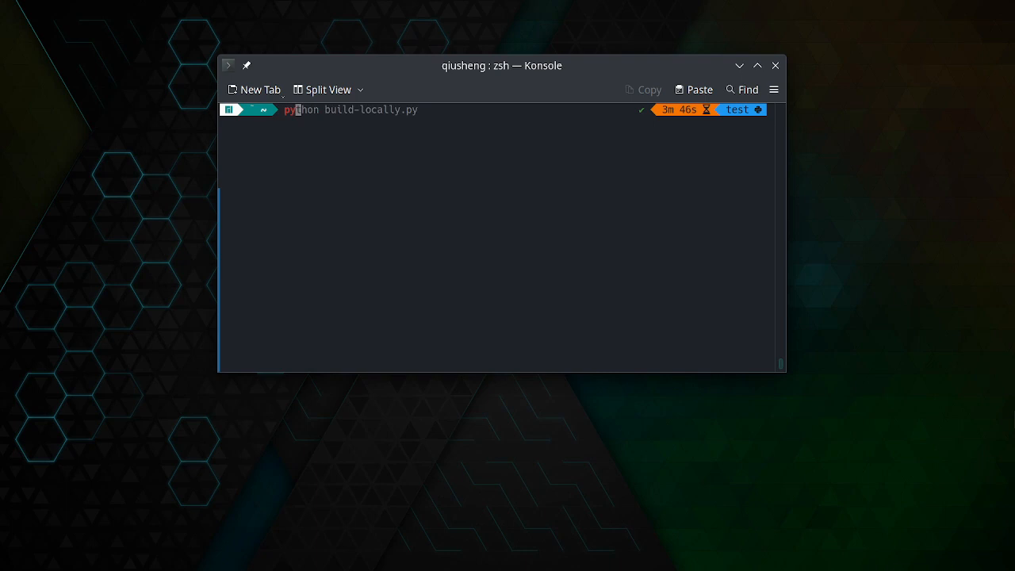
pyautogui.press('Return')
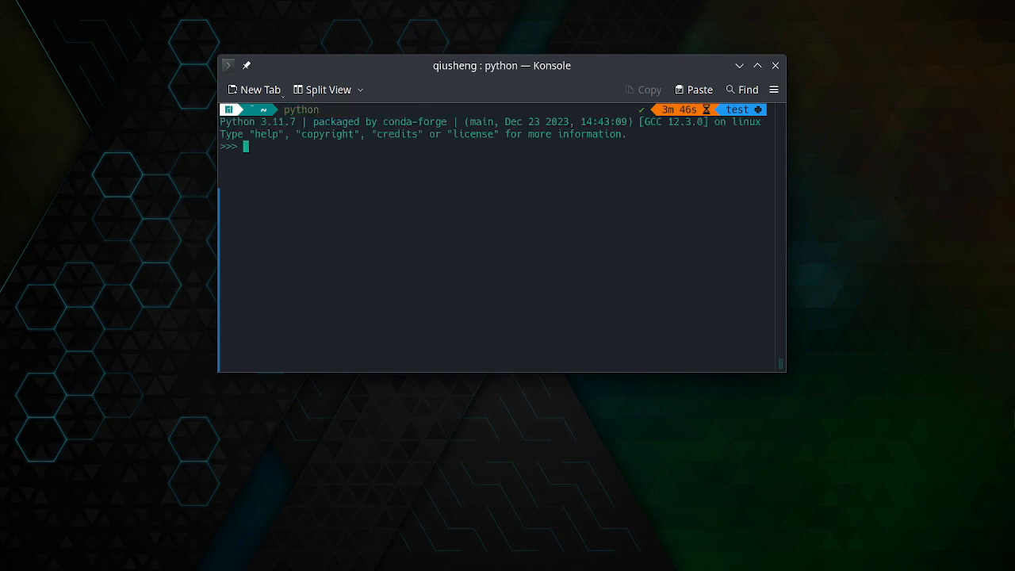
pyautogui.write('import')
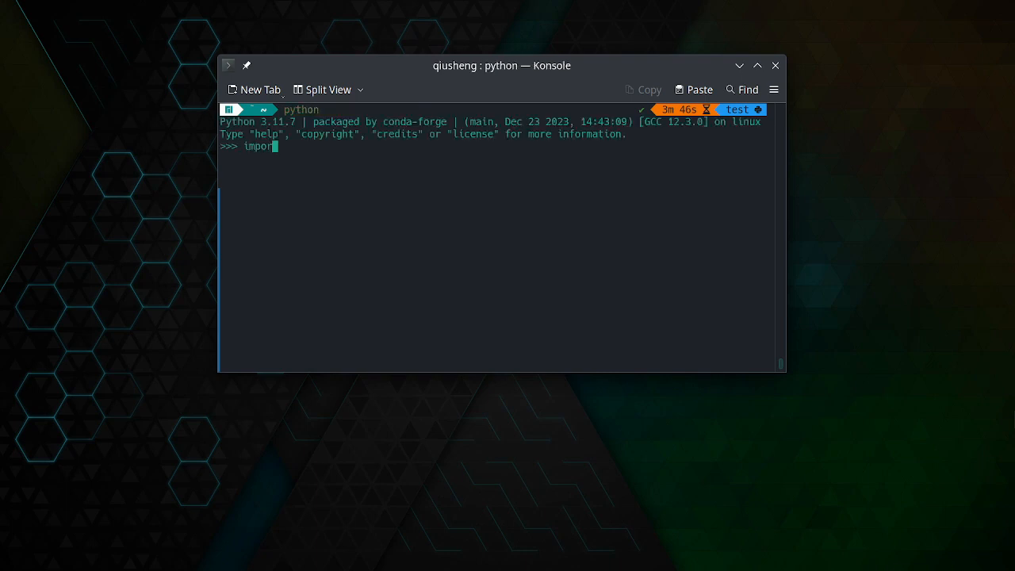
pyautogui.write('leafmap')
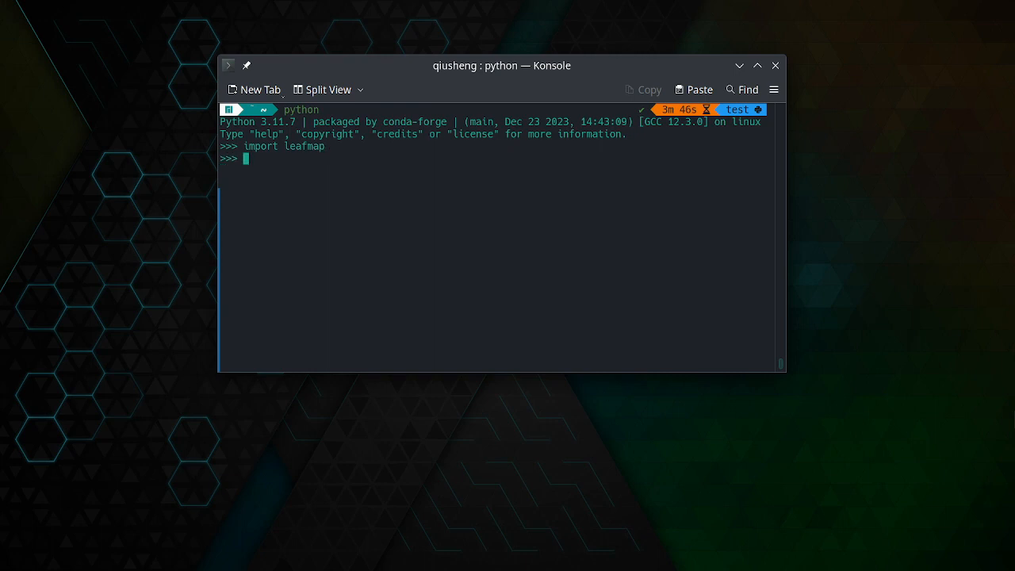
pyautogui.write('import geemap')
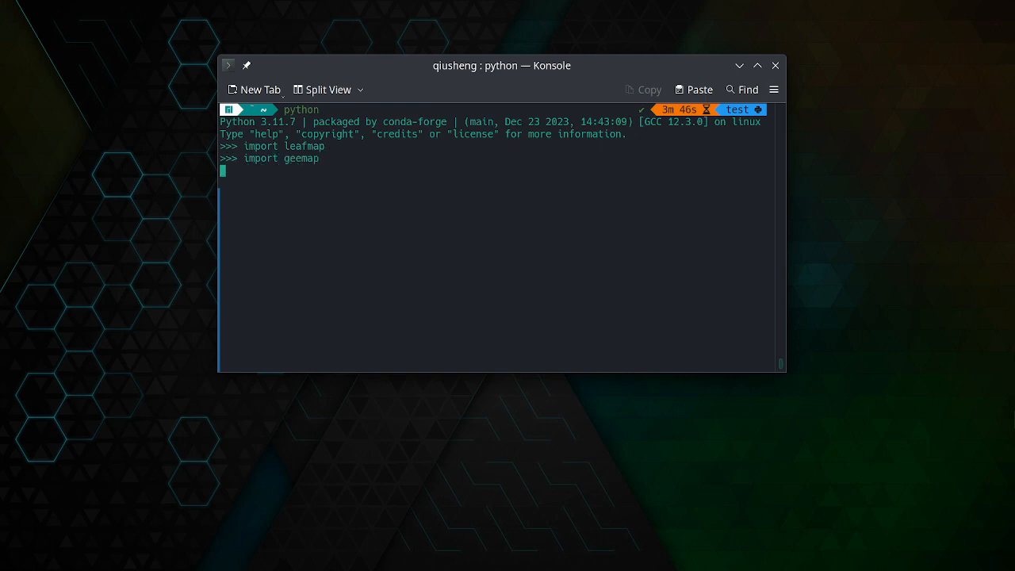
pyautogui.write('improt')
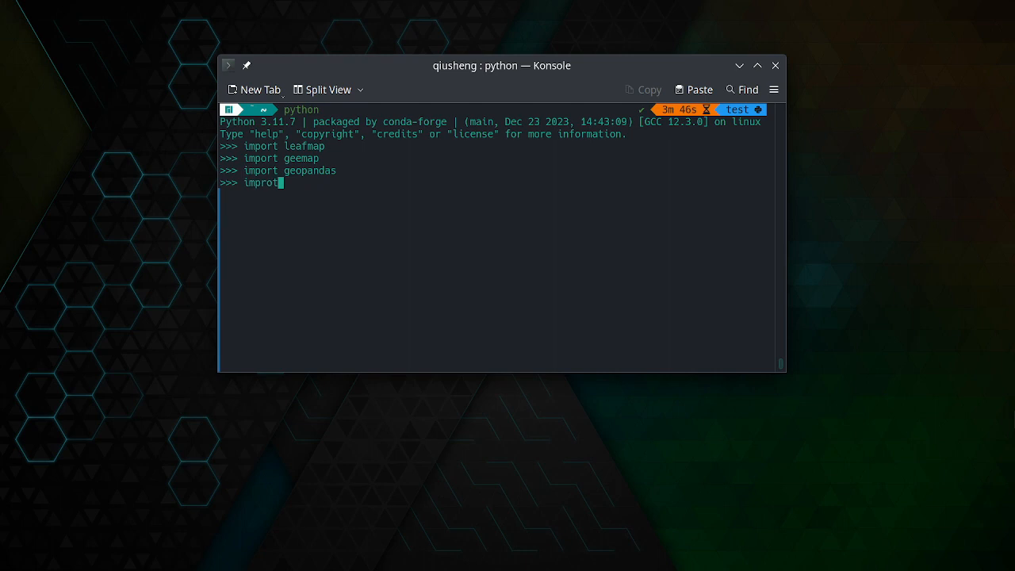
pyautogui.press('BackSpace')
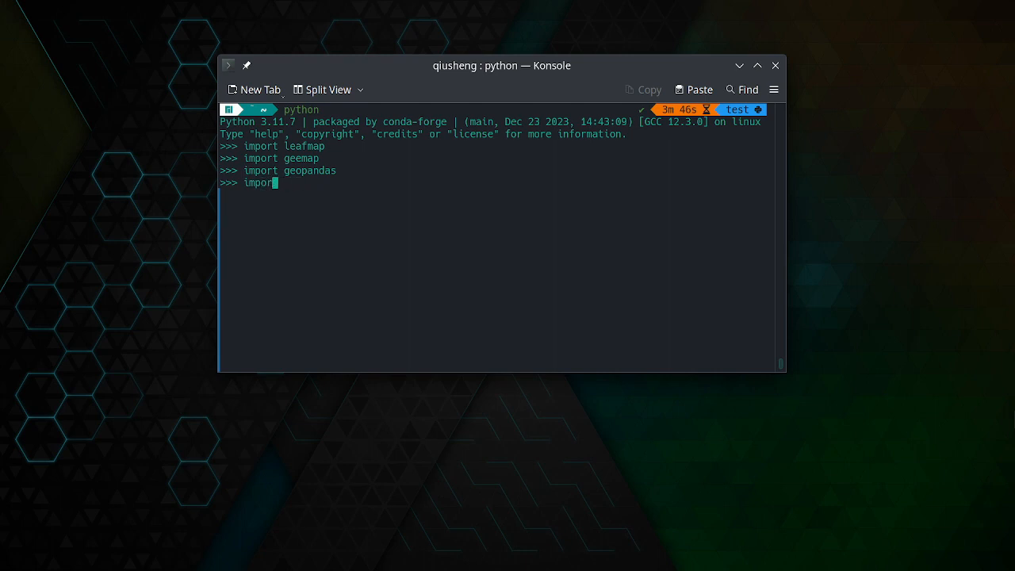
pyautogui.write('ra')
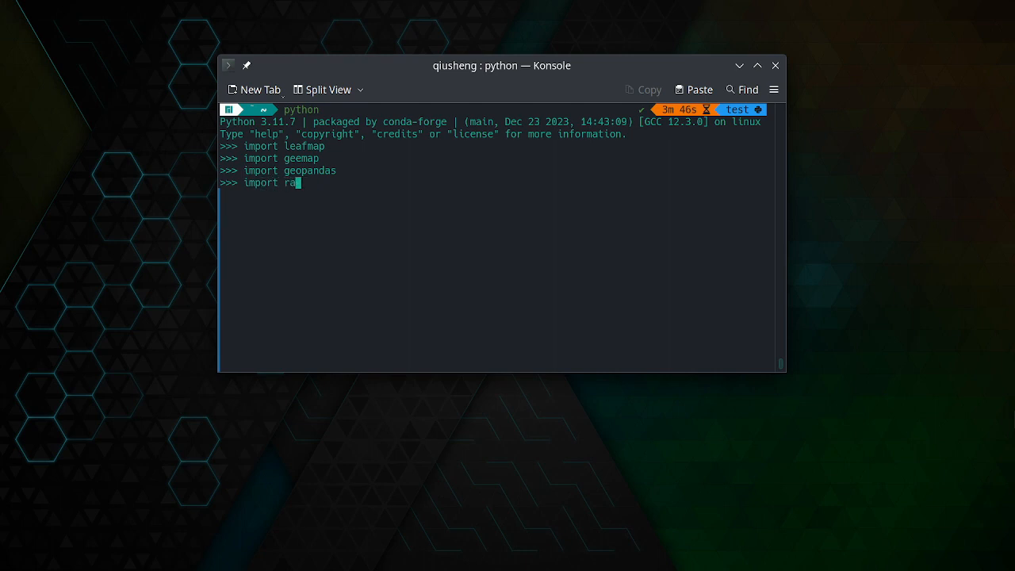
pyautogui.press('Return')
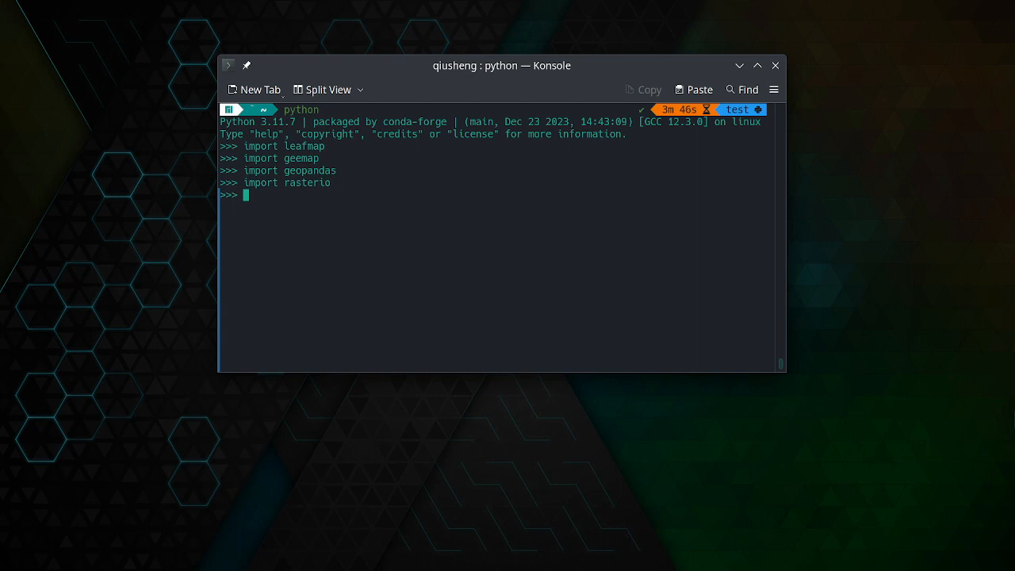
# - Import xarray, then launch JupyterLab with 'jupyter lab'
pyautogui.write('import xarray')
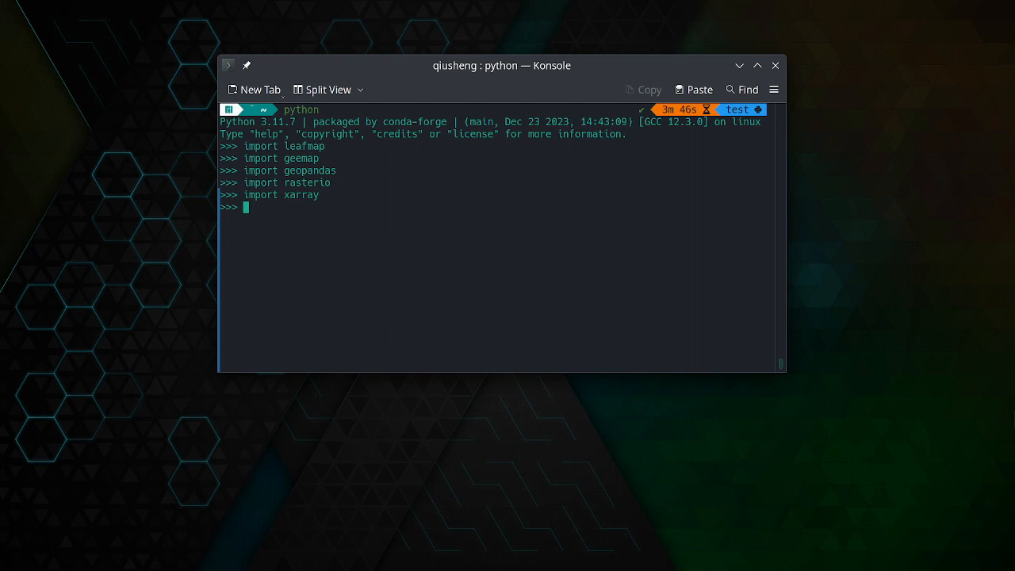
pyautogui.write('jupyt')
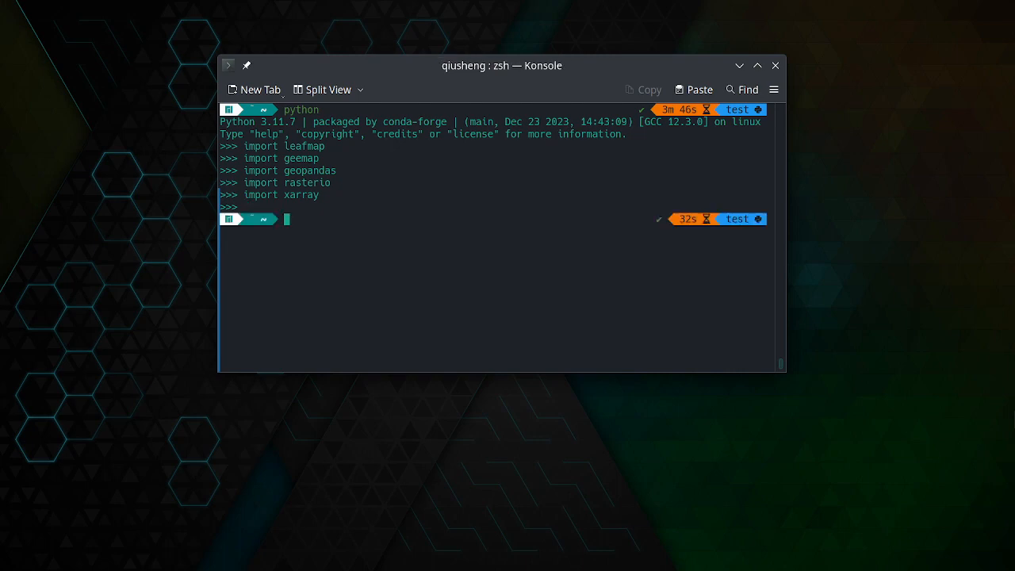
pyautogui.write('jupyter lab')
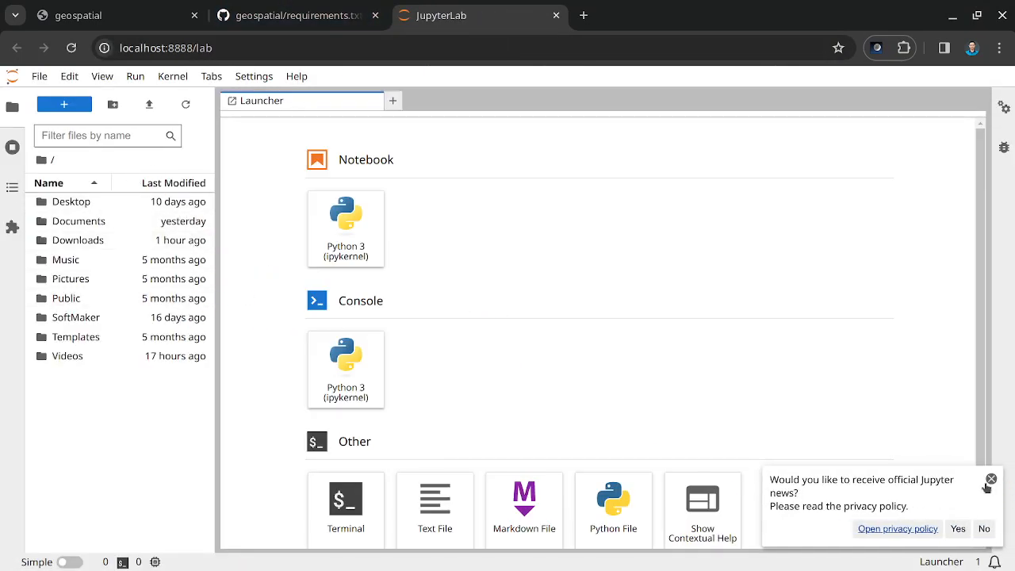
# - Dismiss the Jupyter news popup and create a Python 3 (ipykernel) notebook
pyautogui.click(990, 478)
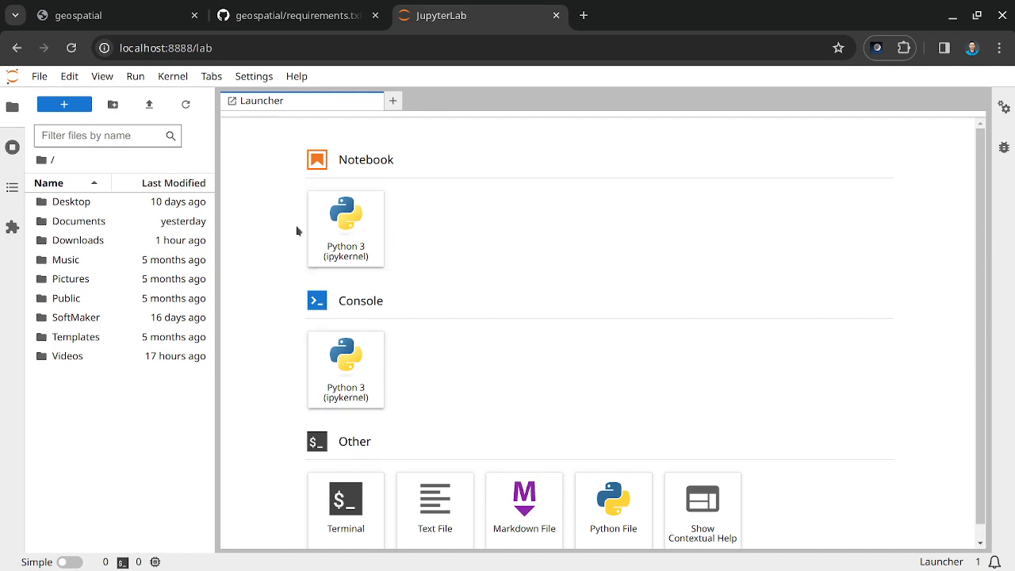
pyautogui.click(346, 228)
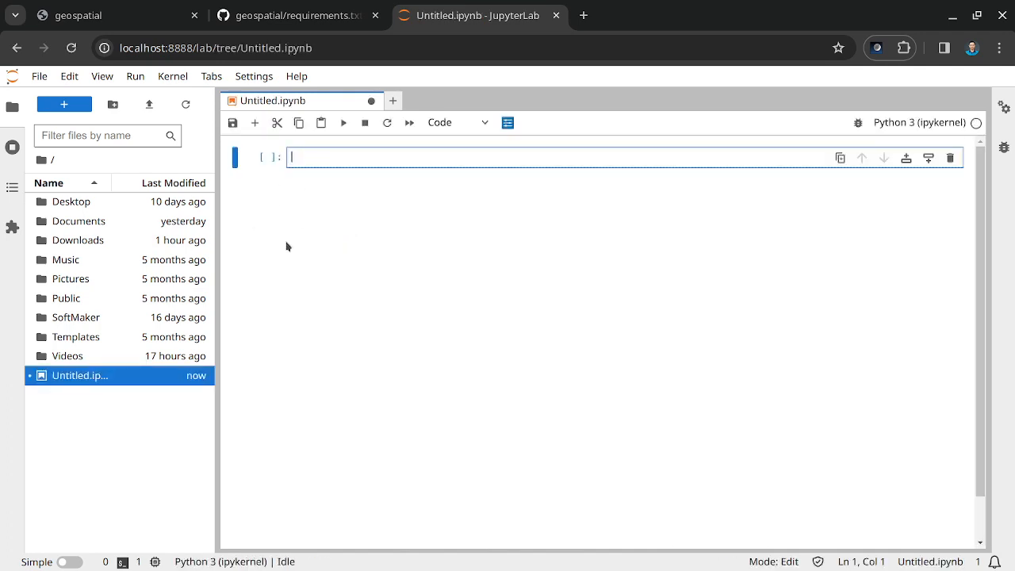